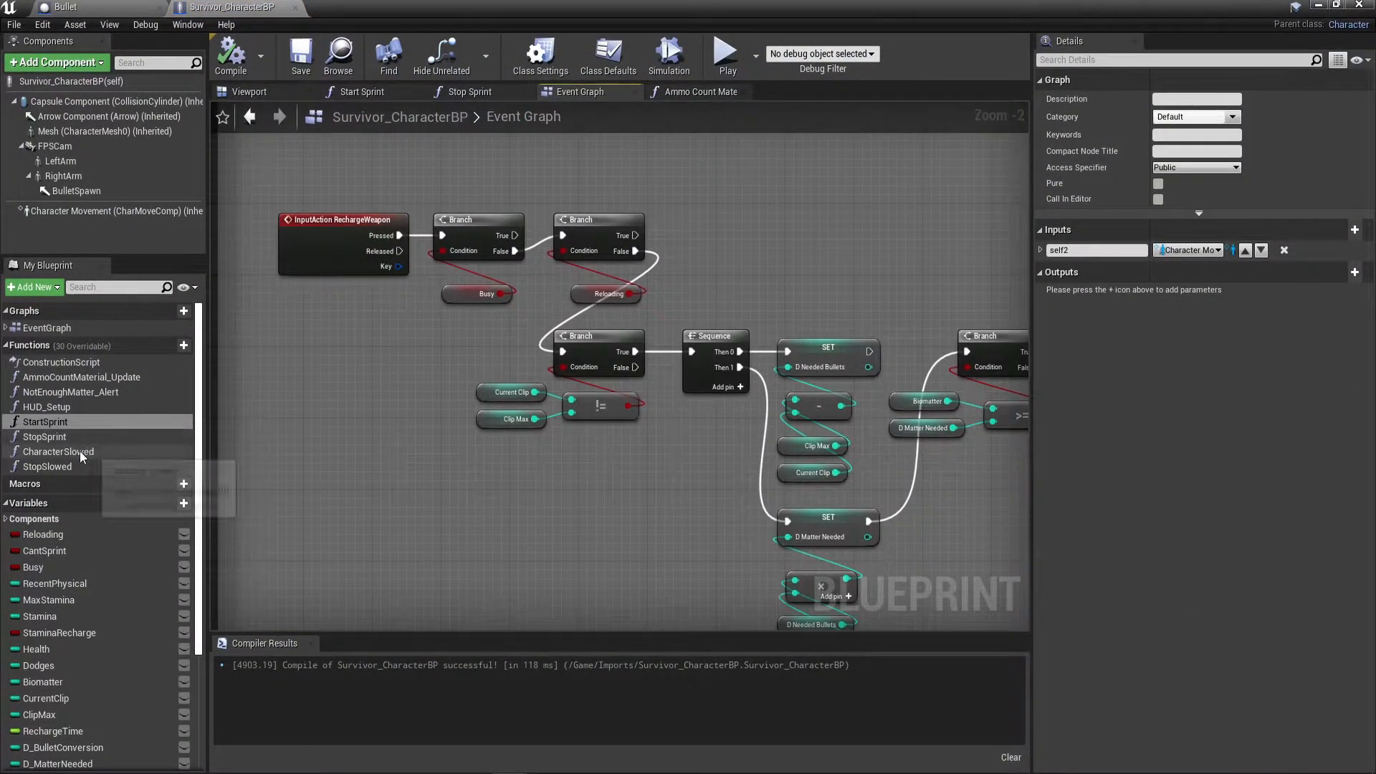
Step: Review the Not Enough Matter Alert function, then leave only Viewport and Event Graph open
left_click(59, 451)
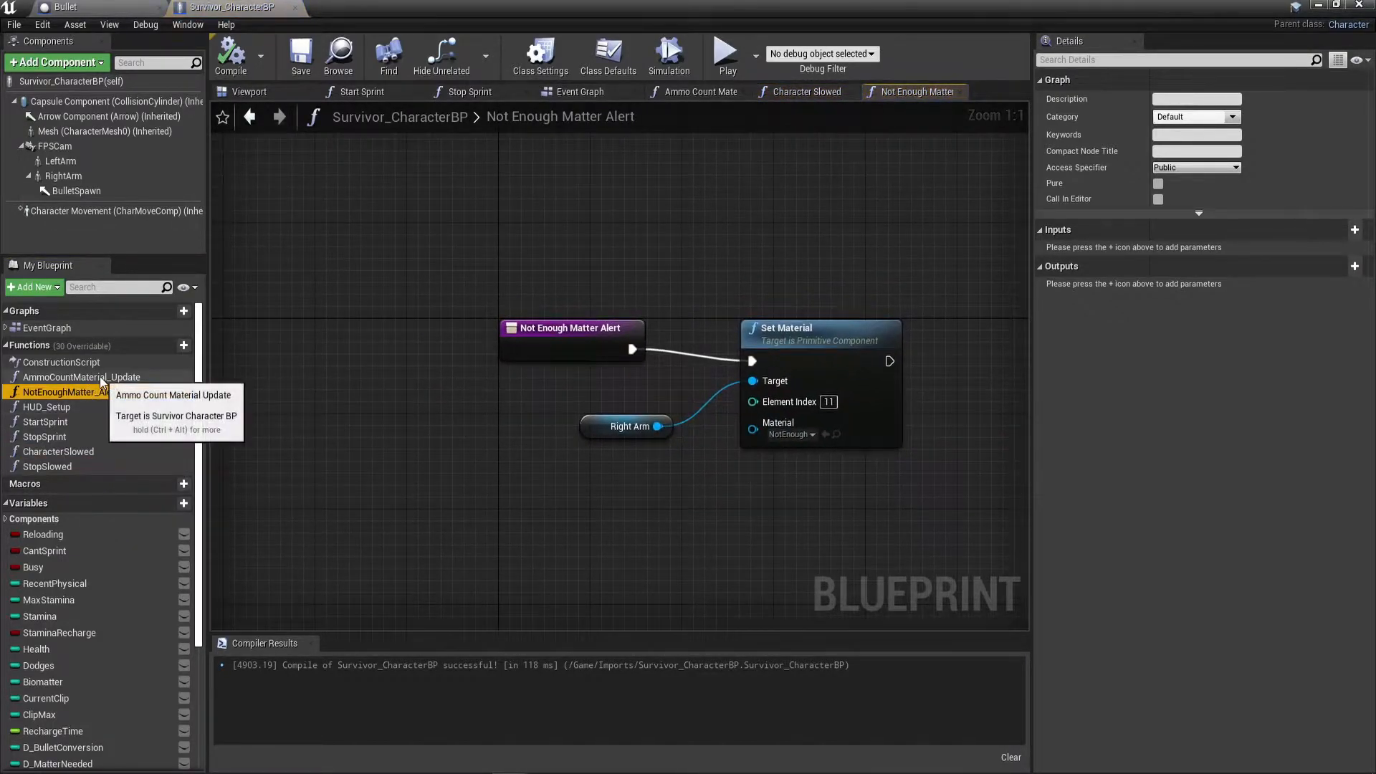
left_click(81, 377)
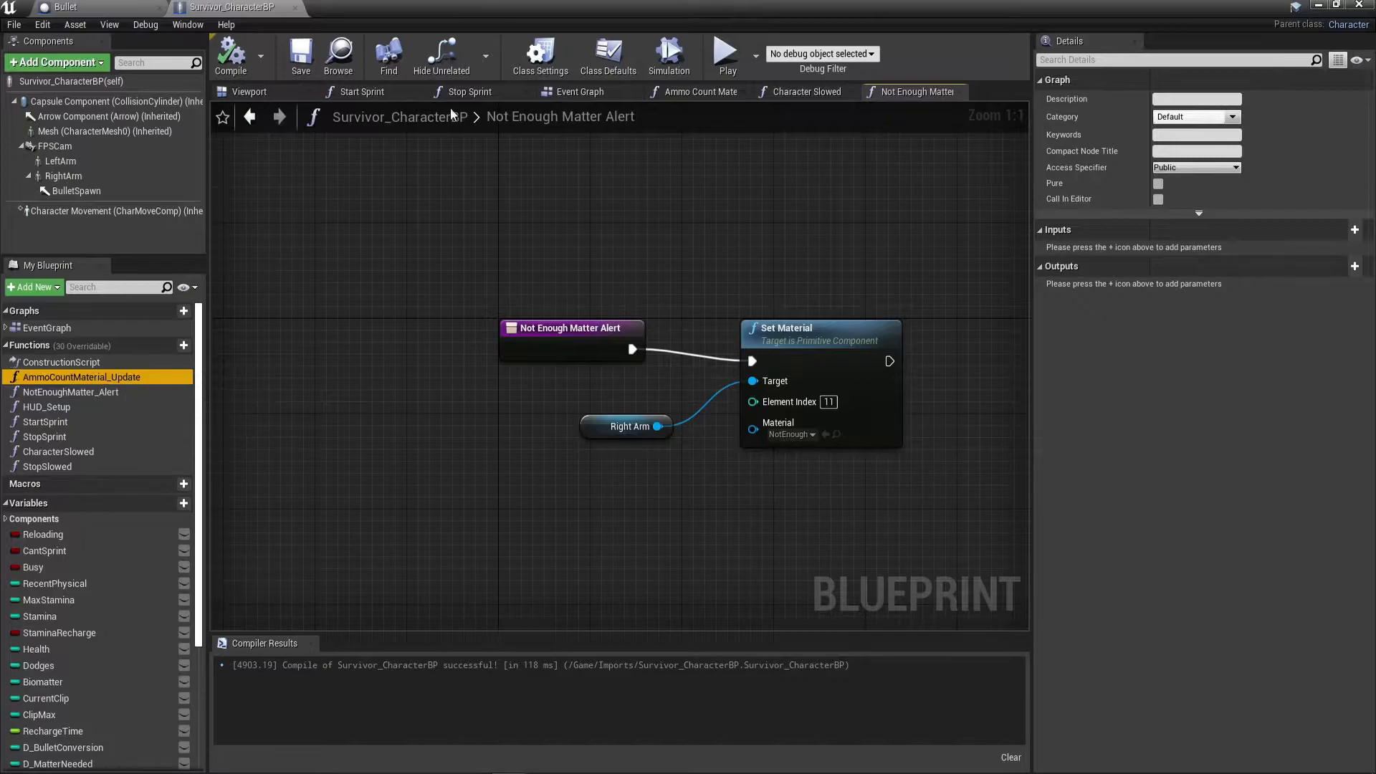
left_click(578, 92)
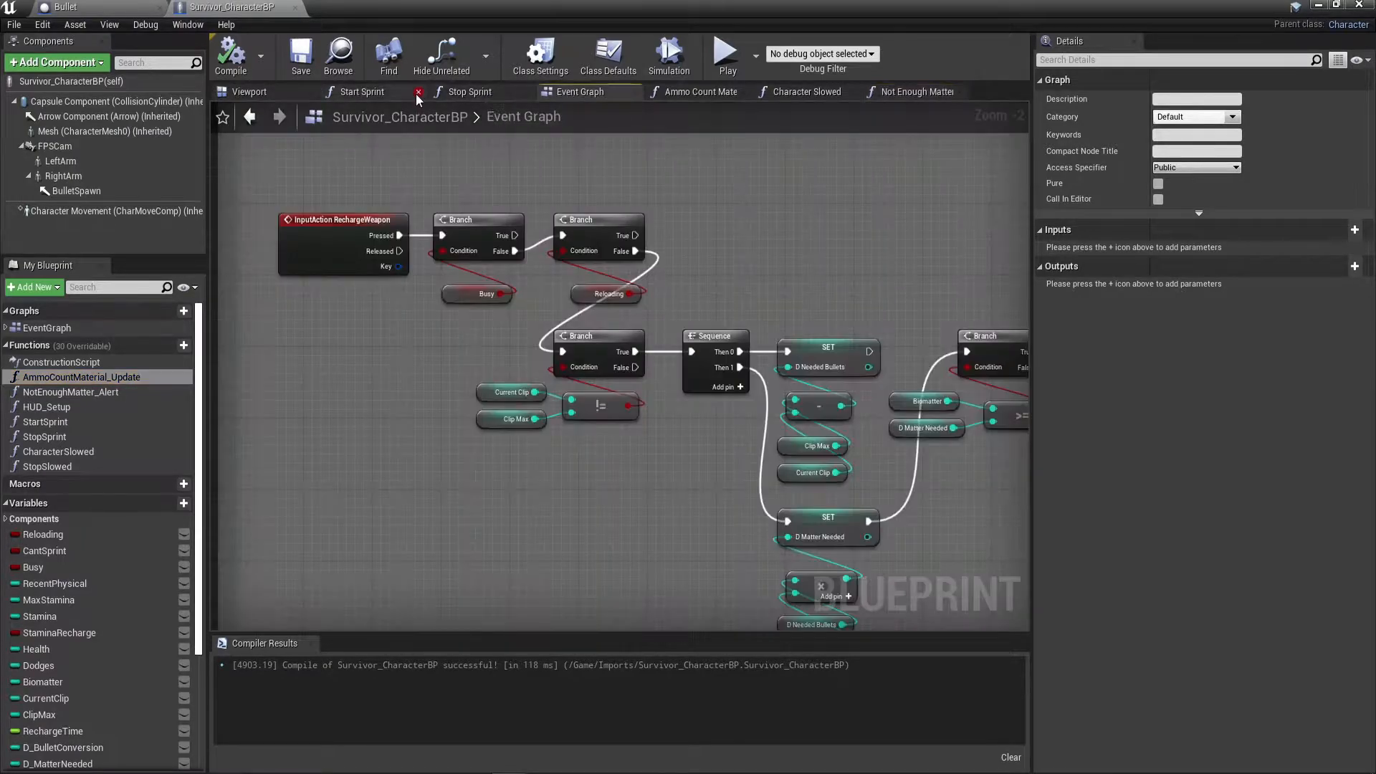
left_click(418, 92)
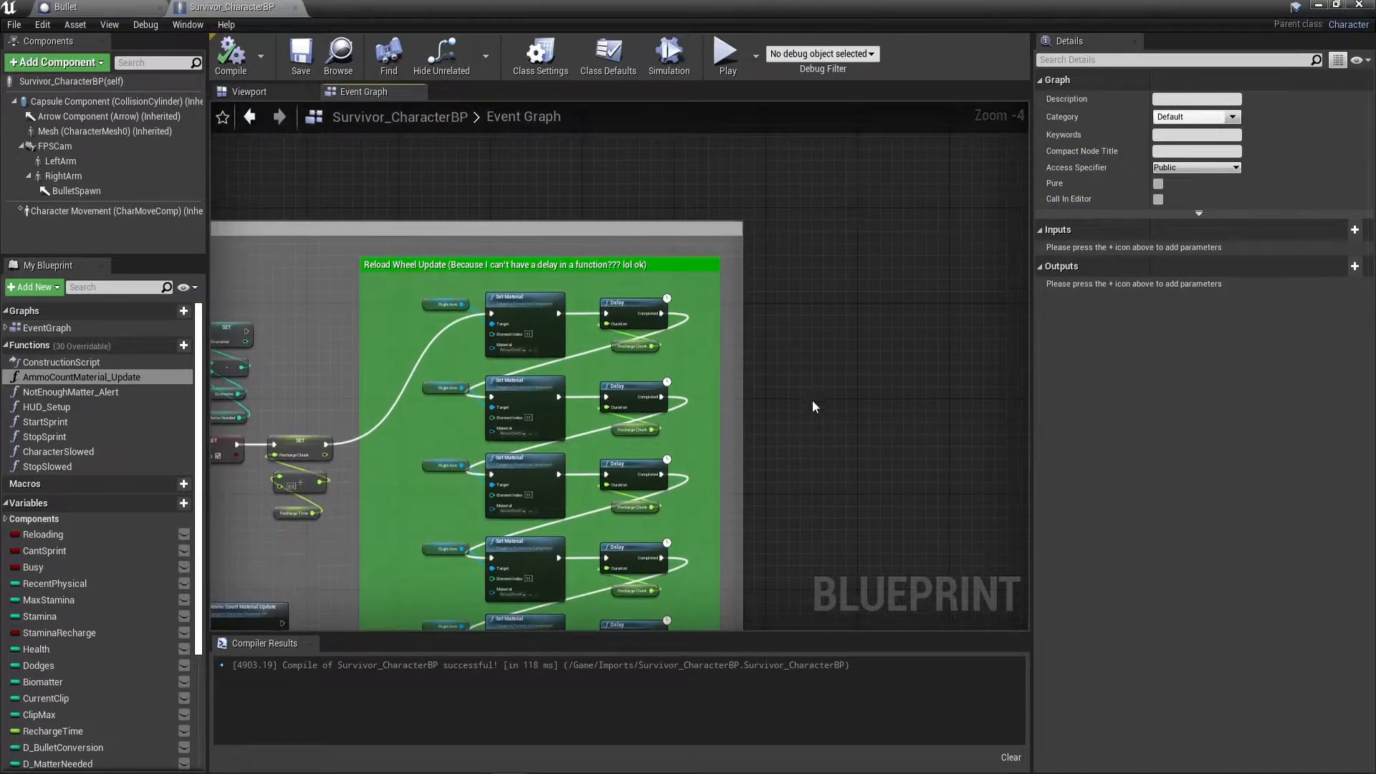
Step: Wrap the node groups in comments named Shooting Logic, Melee Logic and Healing Logic
scroll("down", 3)
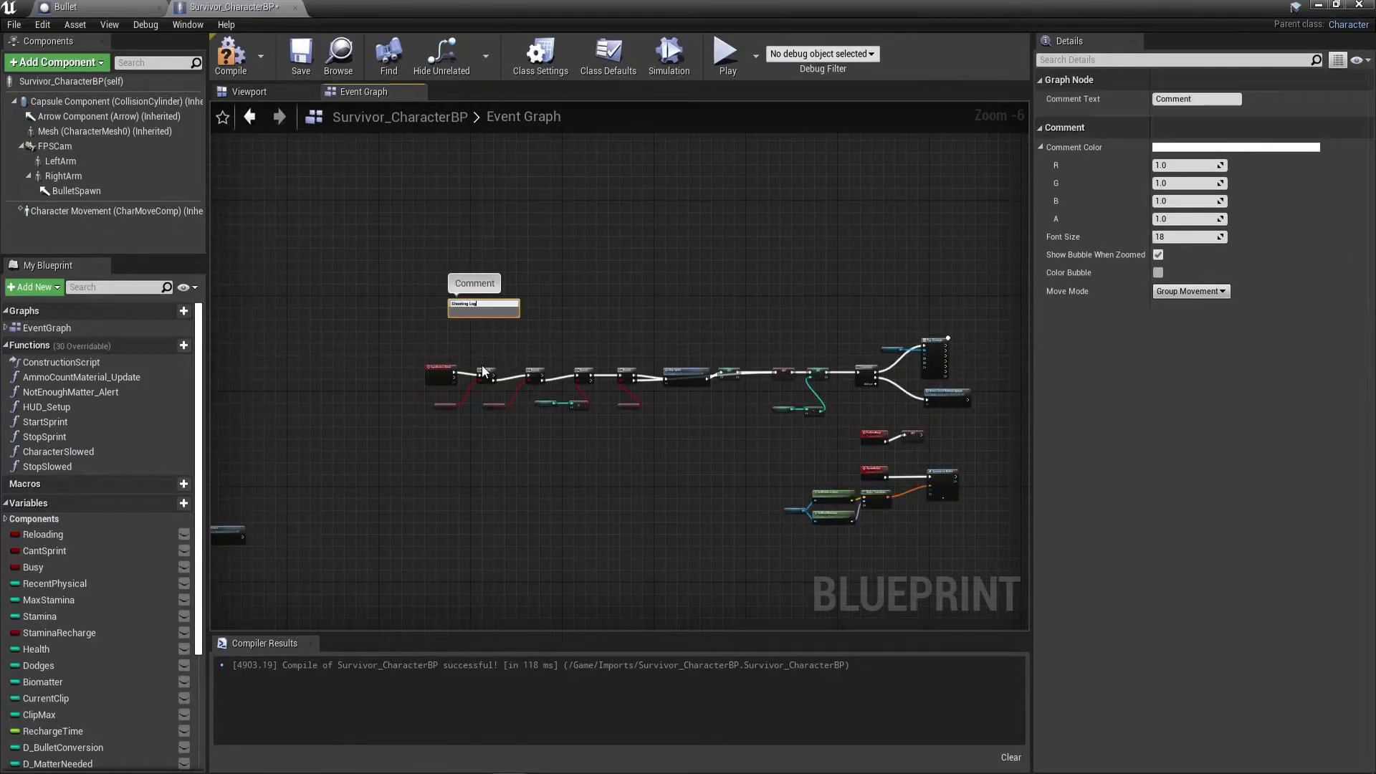
type("Shooting Logic")
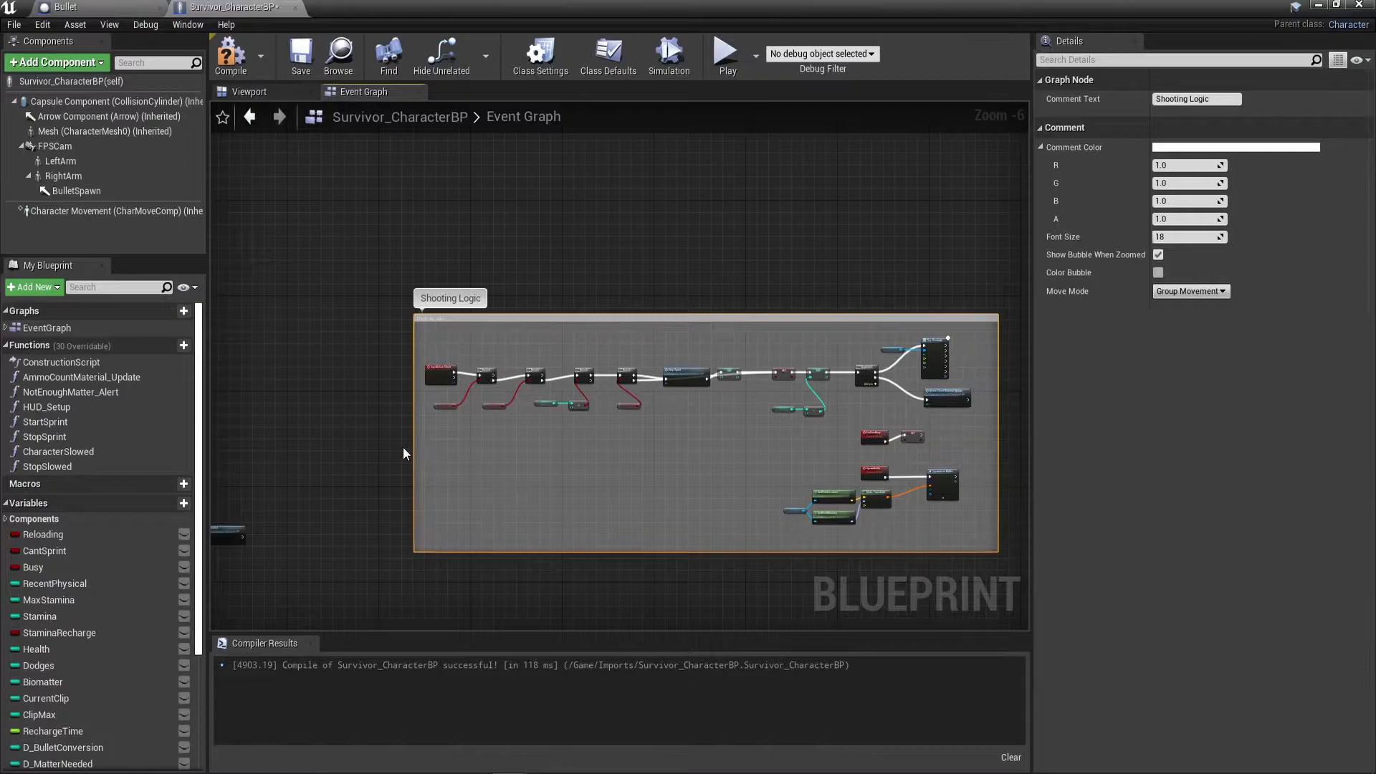
scroll("up", 3)
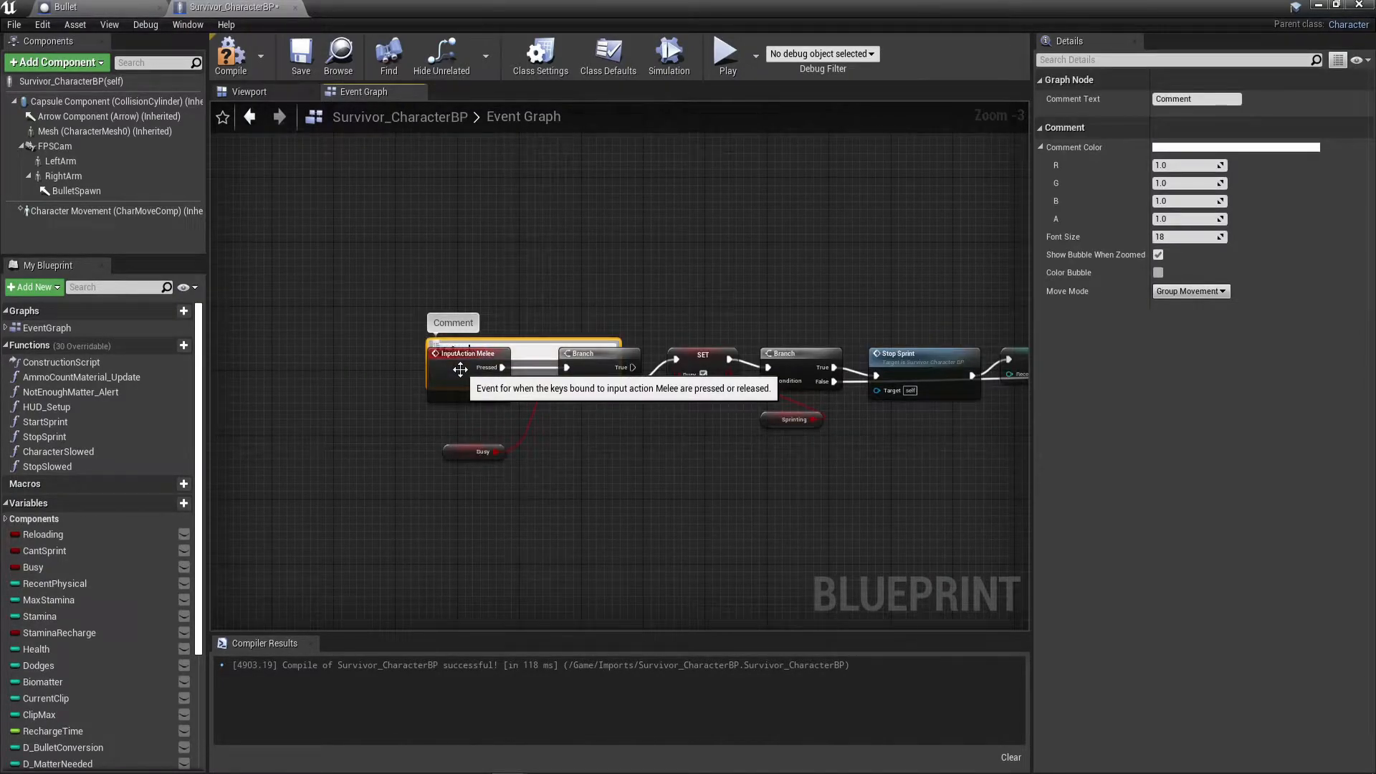
type("Melee Logic")
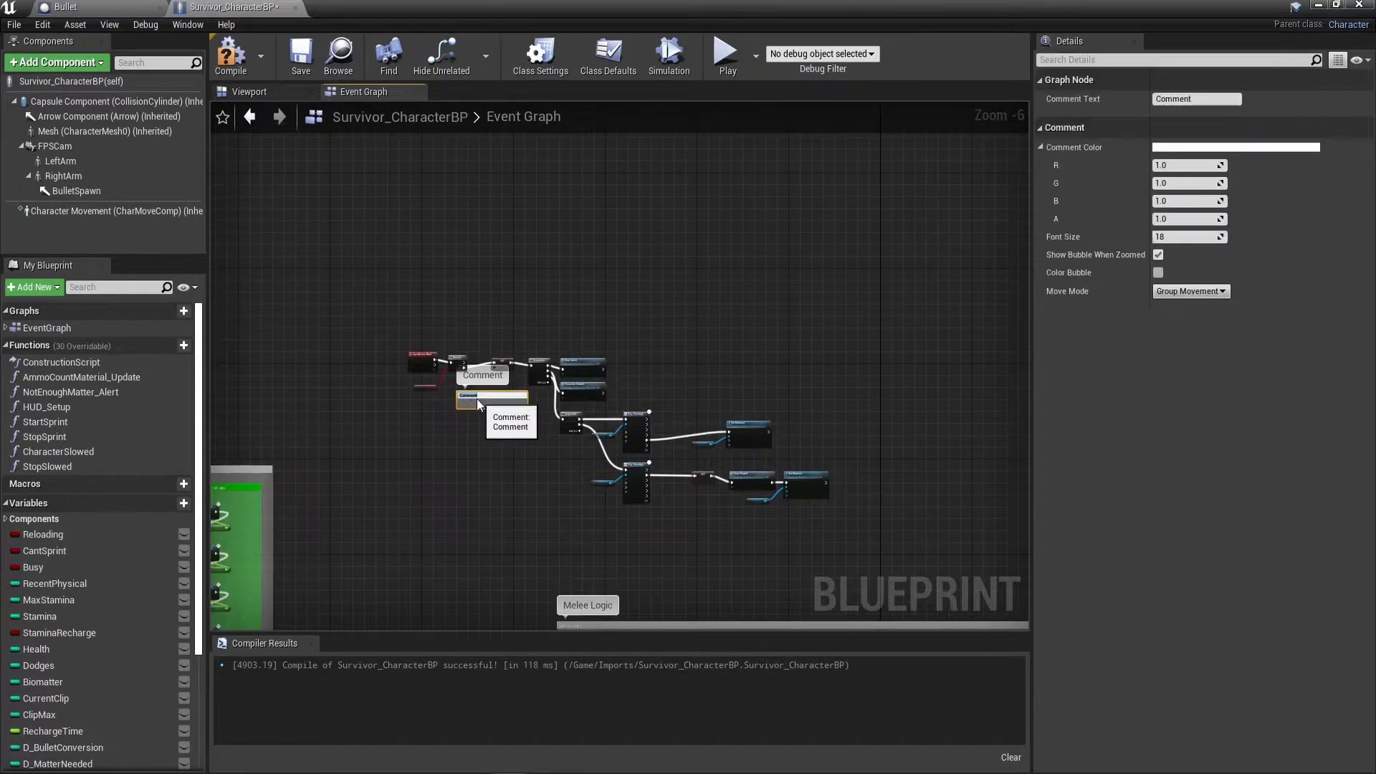
type("Healing Logic")
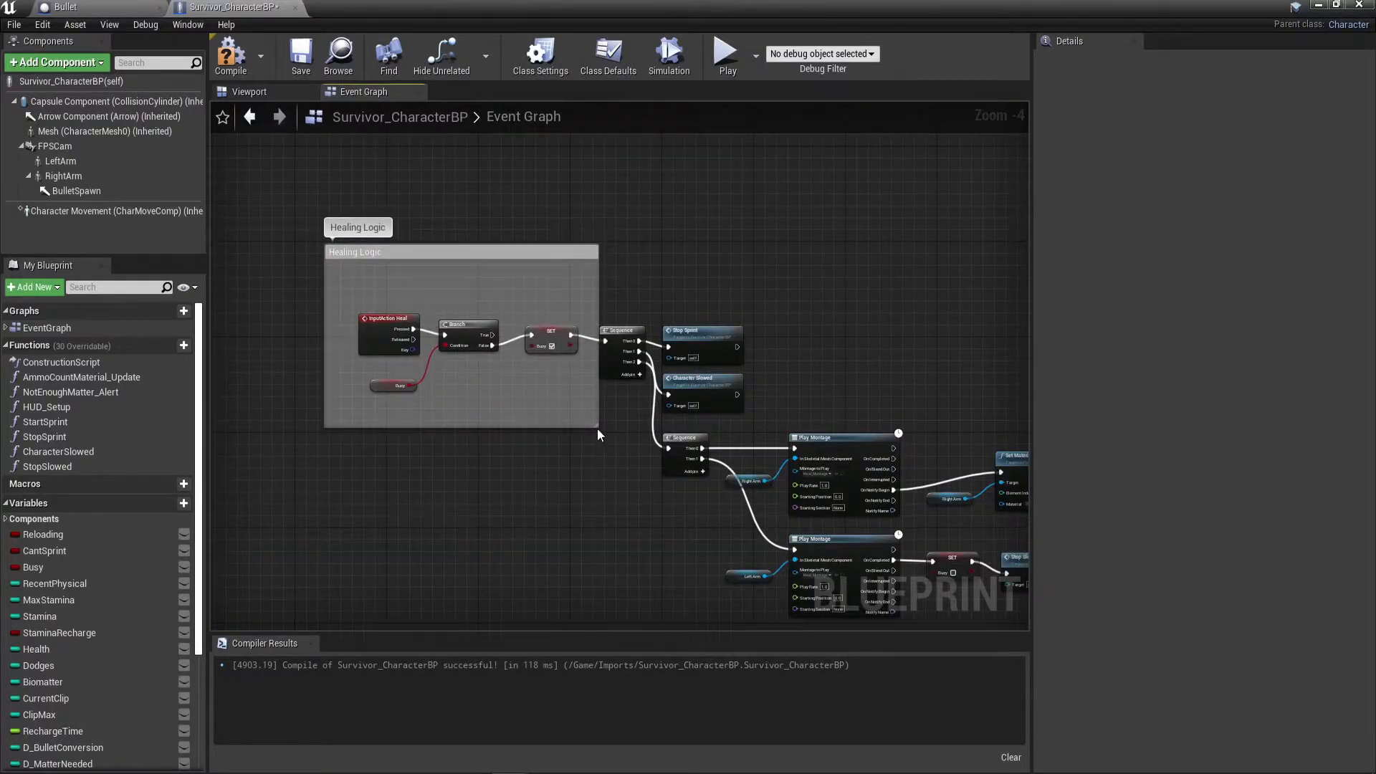
Step: Comment the Reloading, Sprint, Stamina Regen, Dodge, Mouse input and BeginPlay Bits groups and compile
scroll("down", 3)
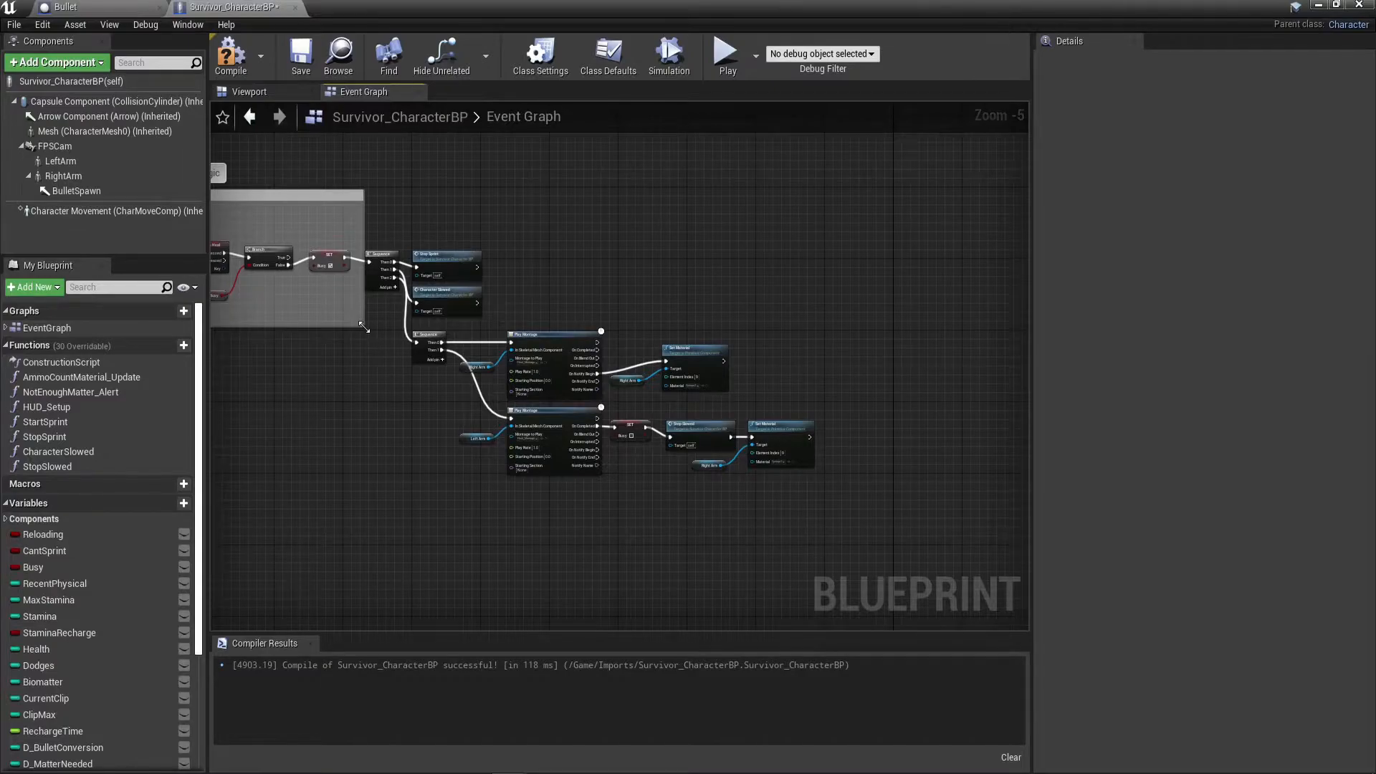
scroll("down", 3)
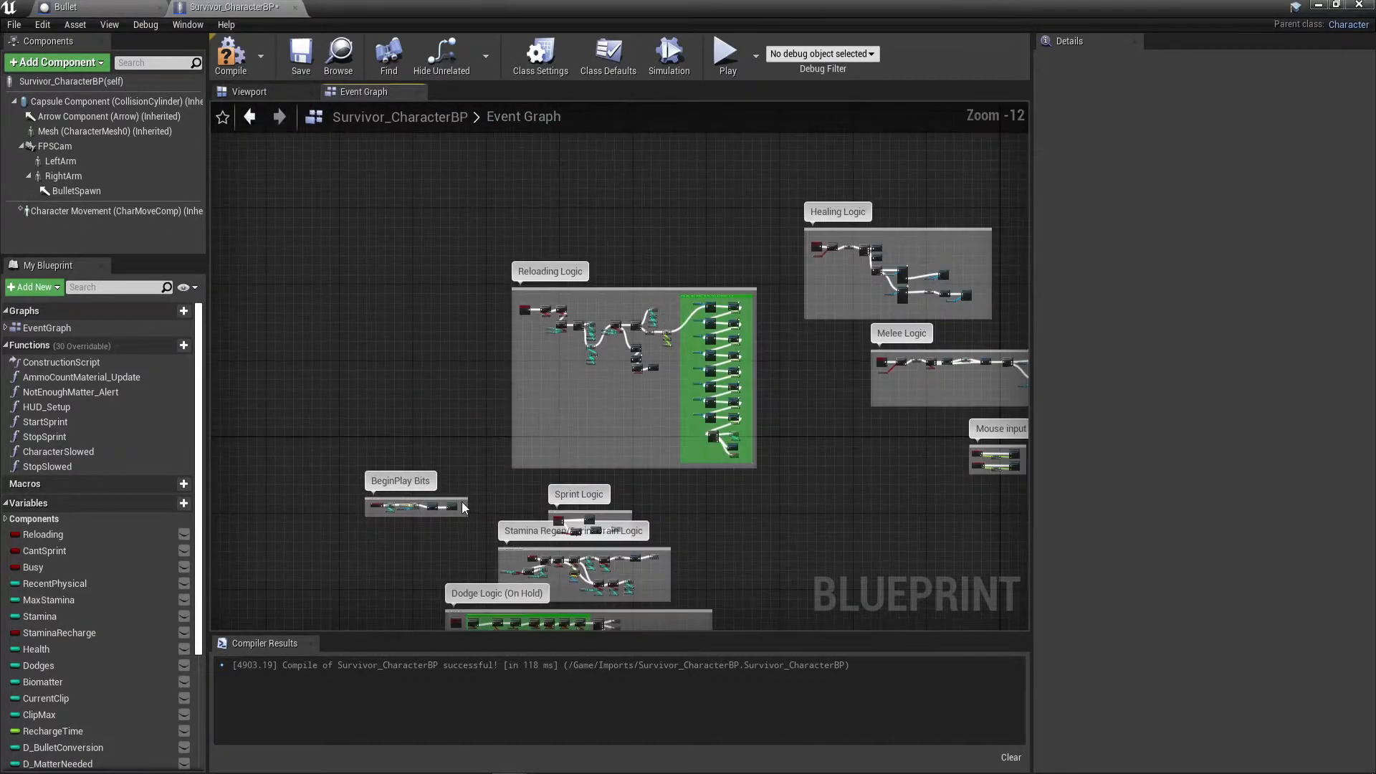
left_click(399, 480)
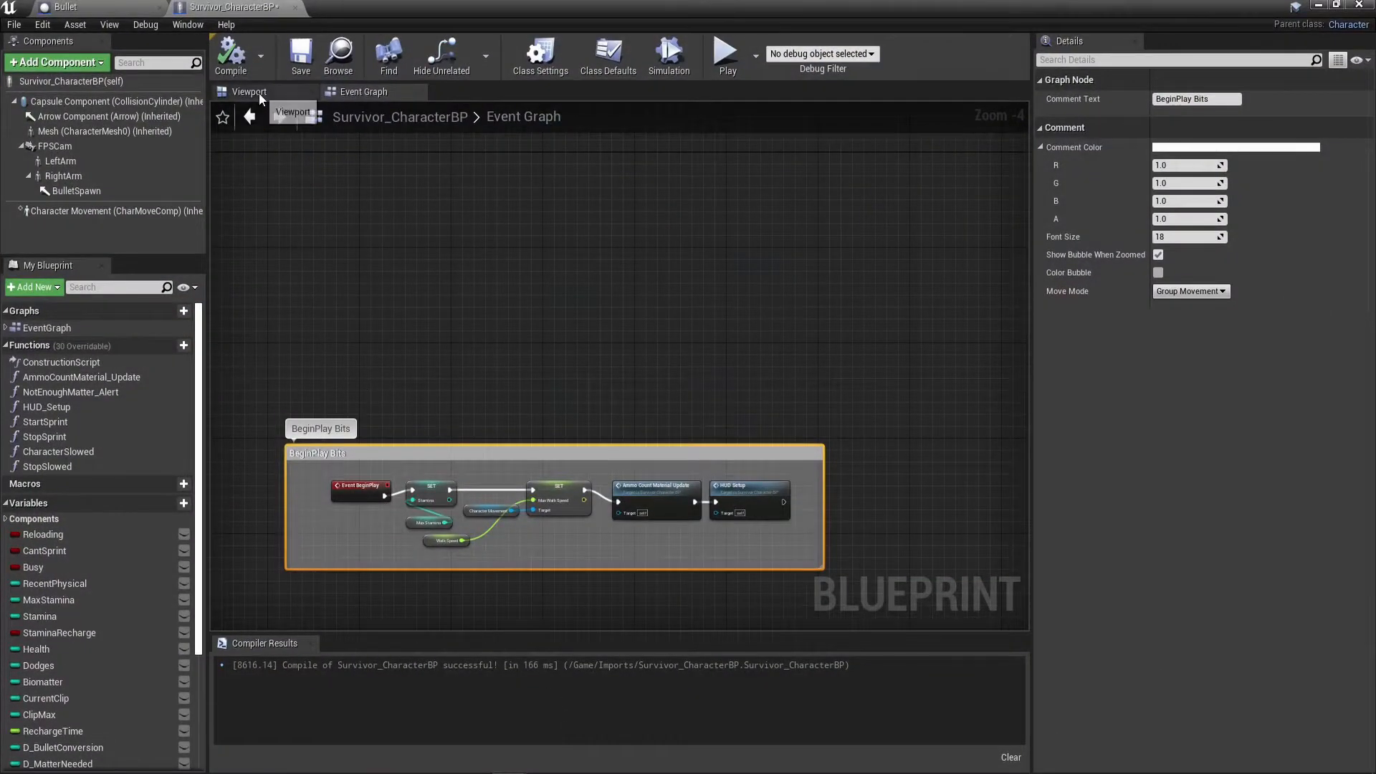
Step: Check the character mesh in the 3D preview, then return to the ThirdPersonExampleMap level editor
left_click(250, 91)
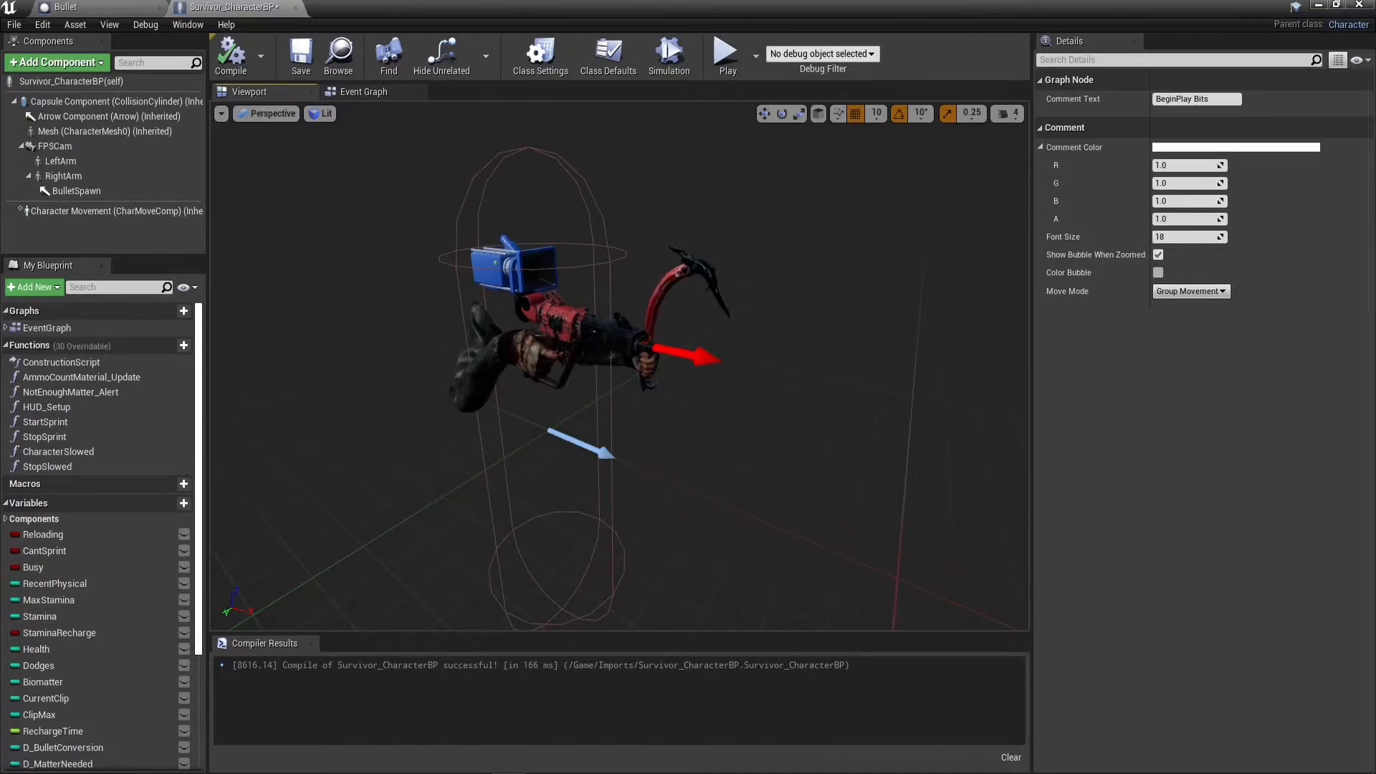
left_click(90, 9)
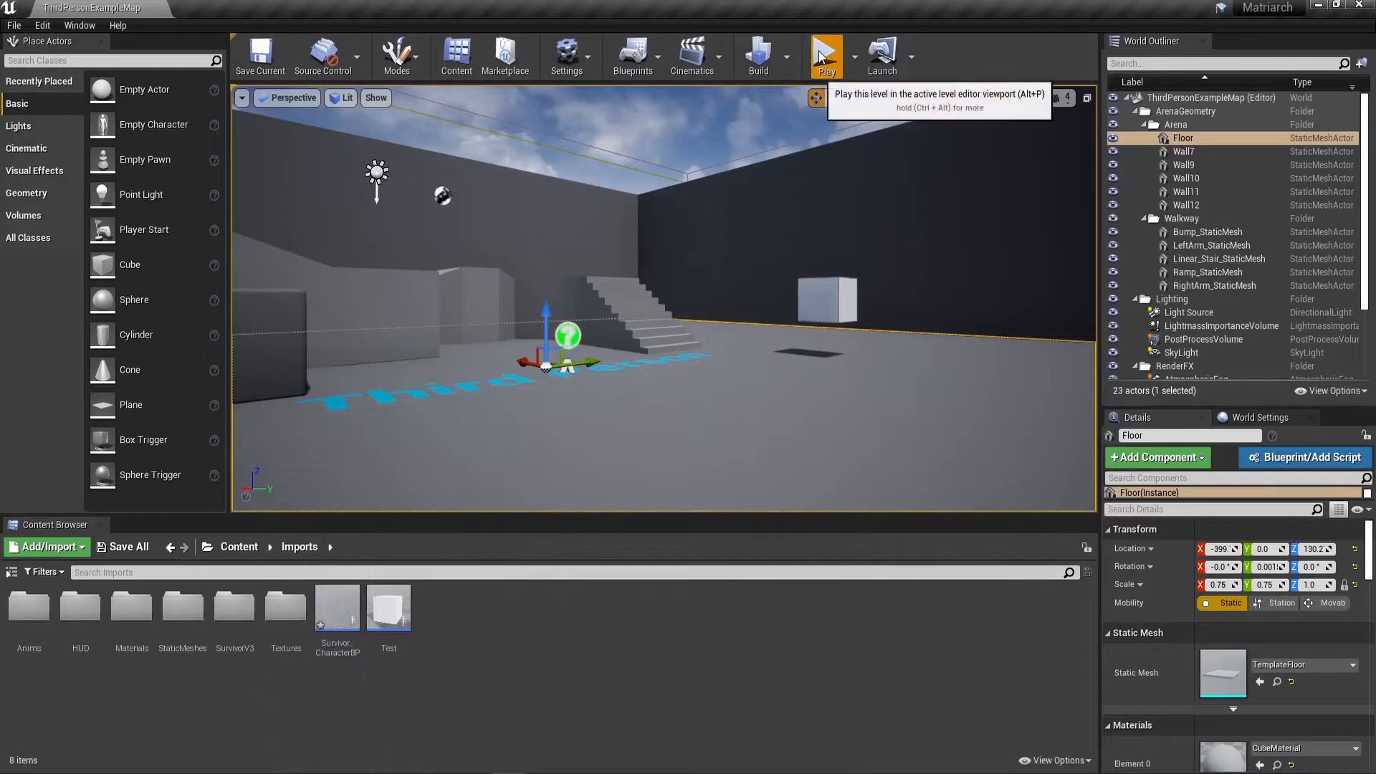
Step: Play-test the level, firing the weapon at the cube to leave bullet marks, then stop
left_click(826, 56)
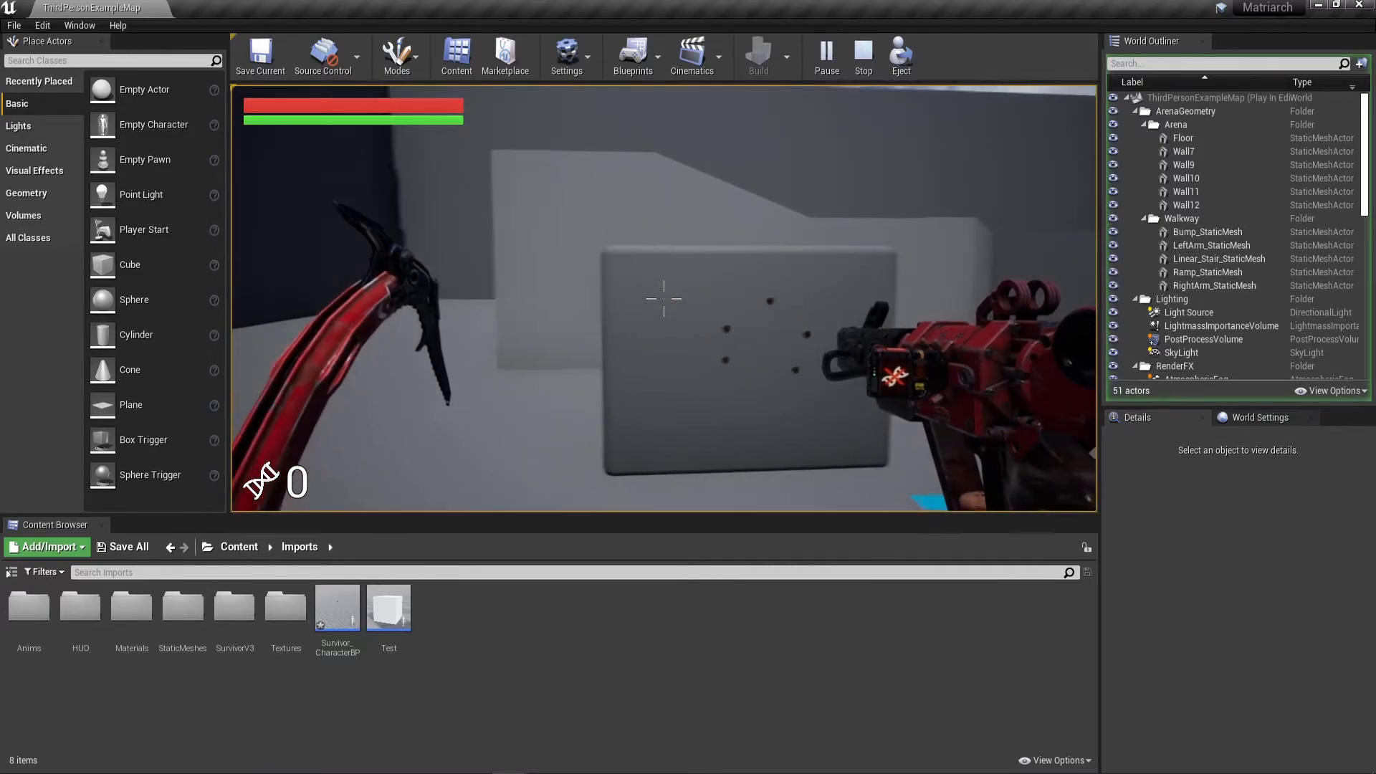
left_click(861, 50)
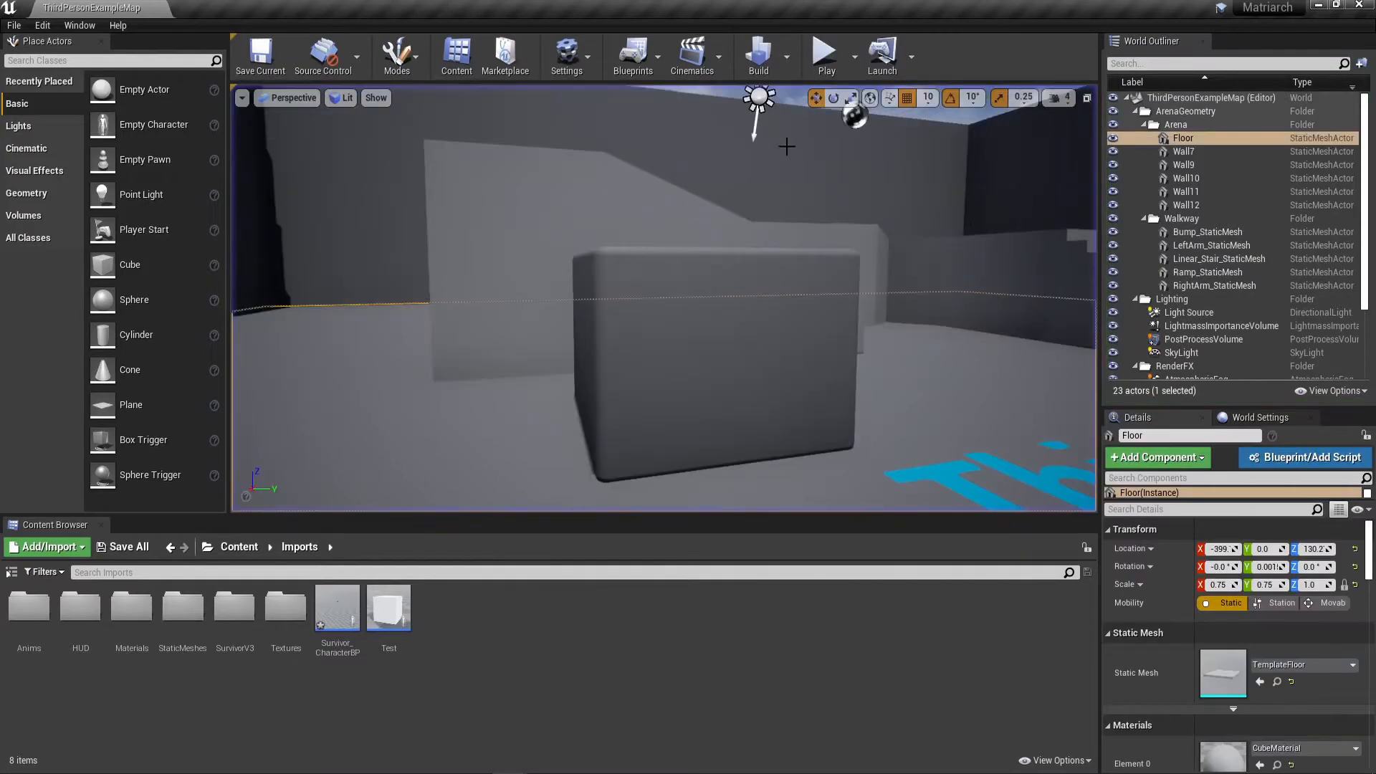
Step: Launch a second Play-In-Editor session with the first-person character
left_click(822, 53)
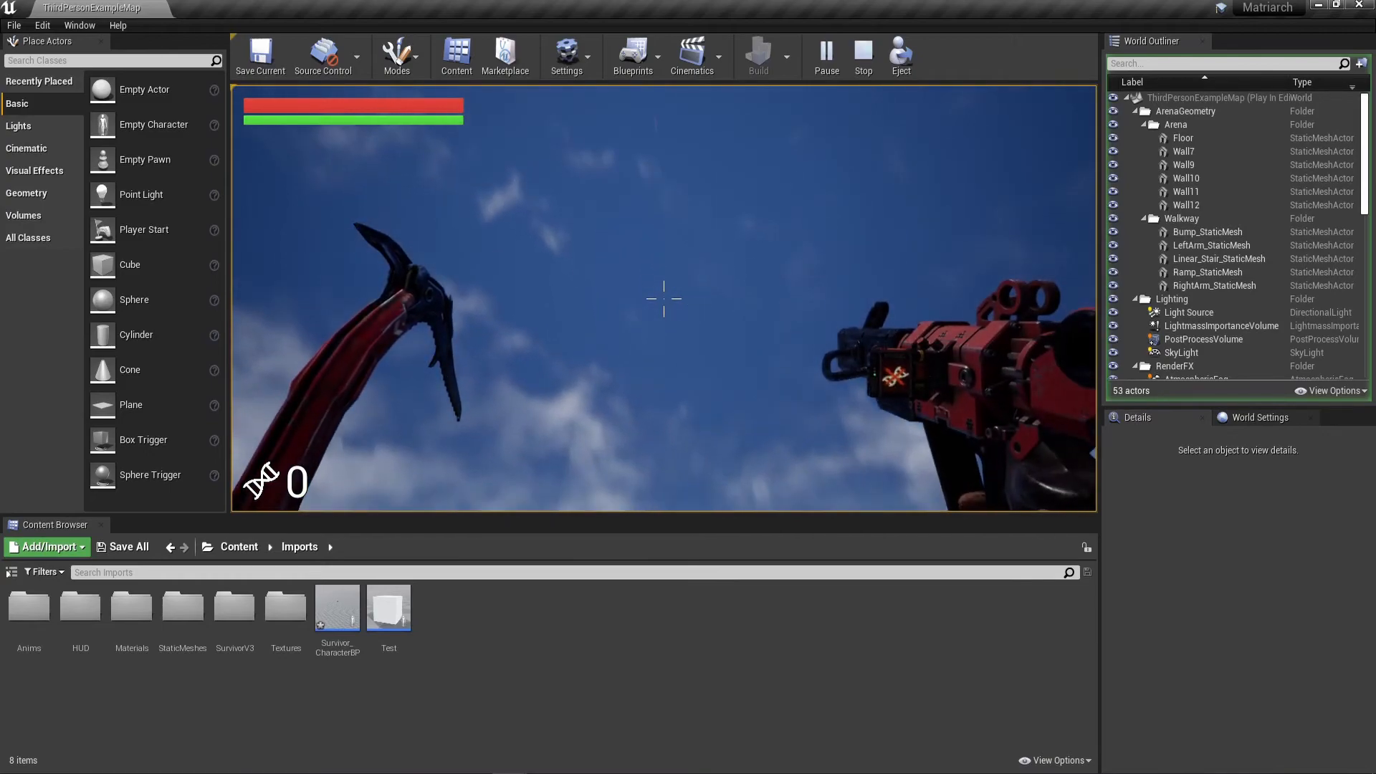
Step: Stop PIE, close the Message Log and error notification, and reopen Survivor_CharacterBP's Event Graph
left_click(861, 54)
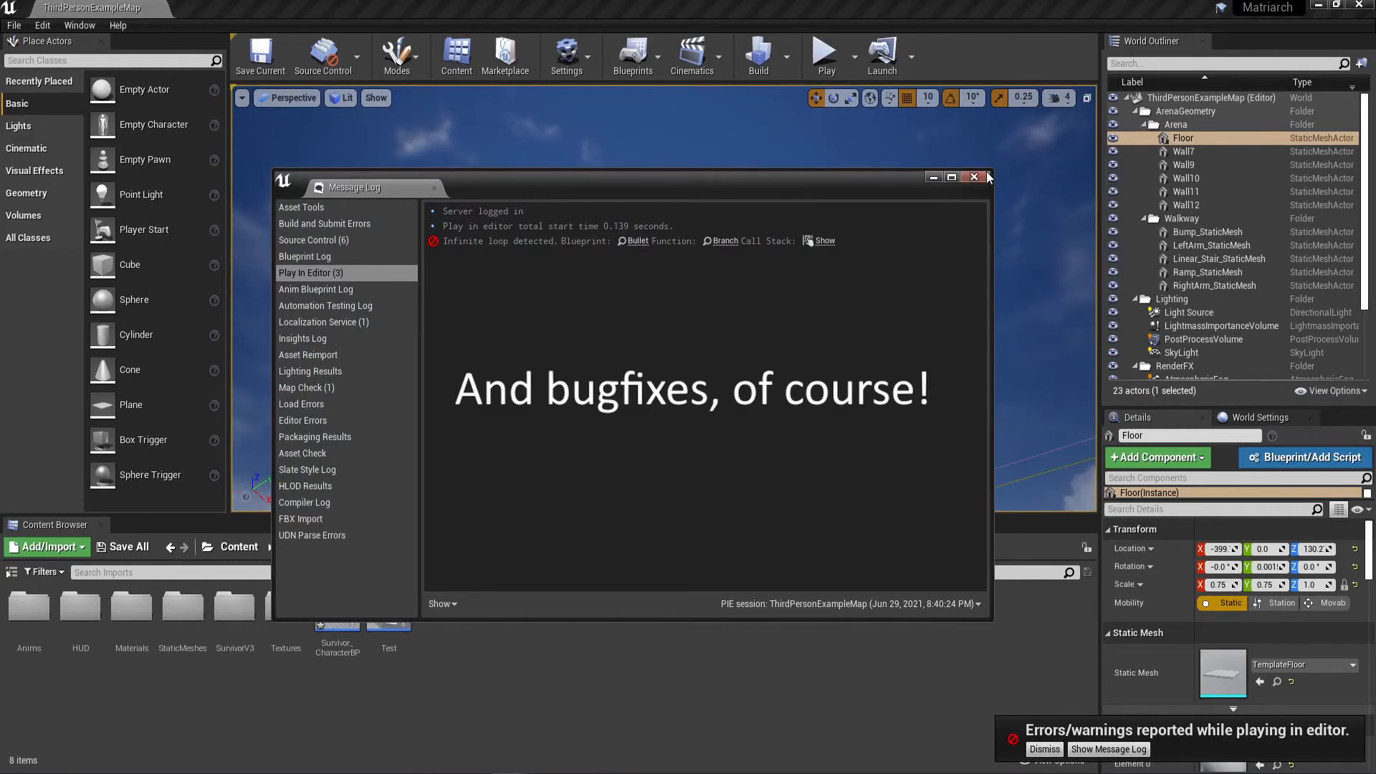
left_click(974, 176)
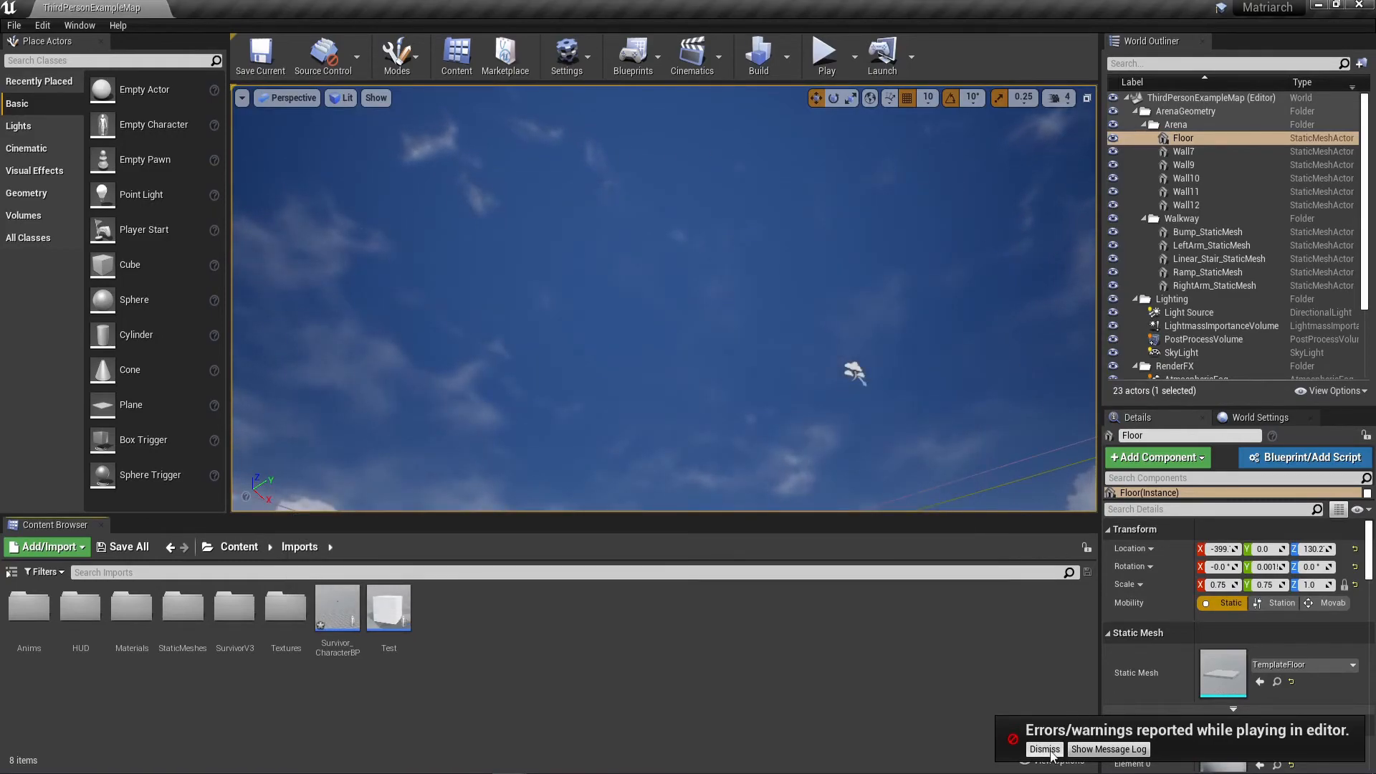
left_click(237, 7)
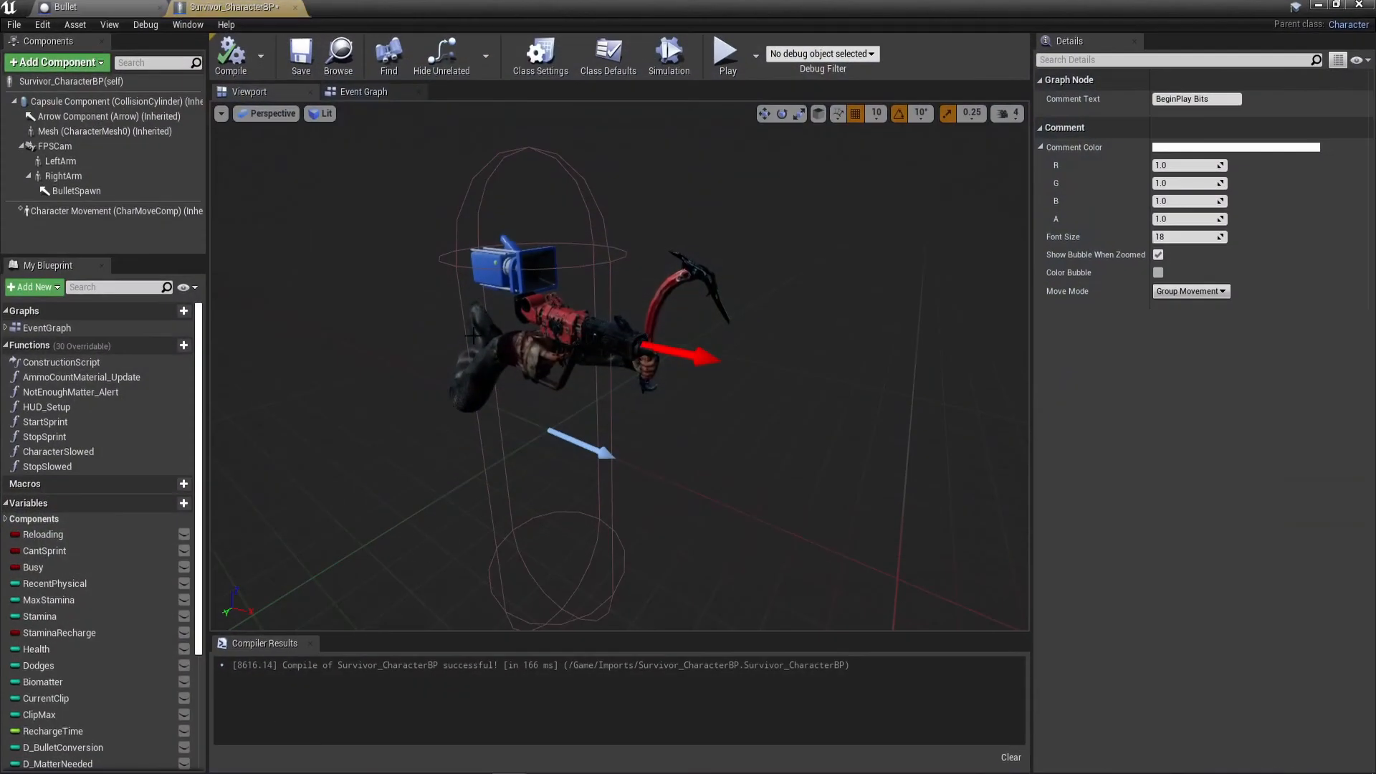
left_click(363, 92)
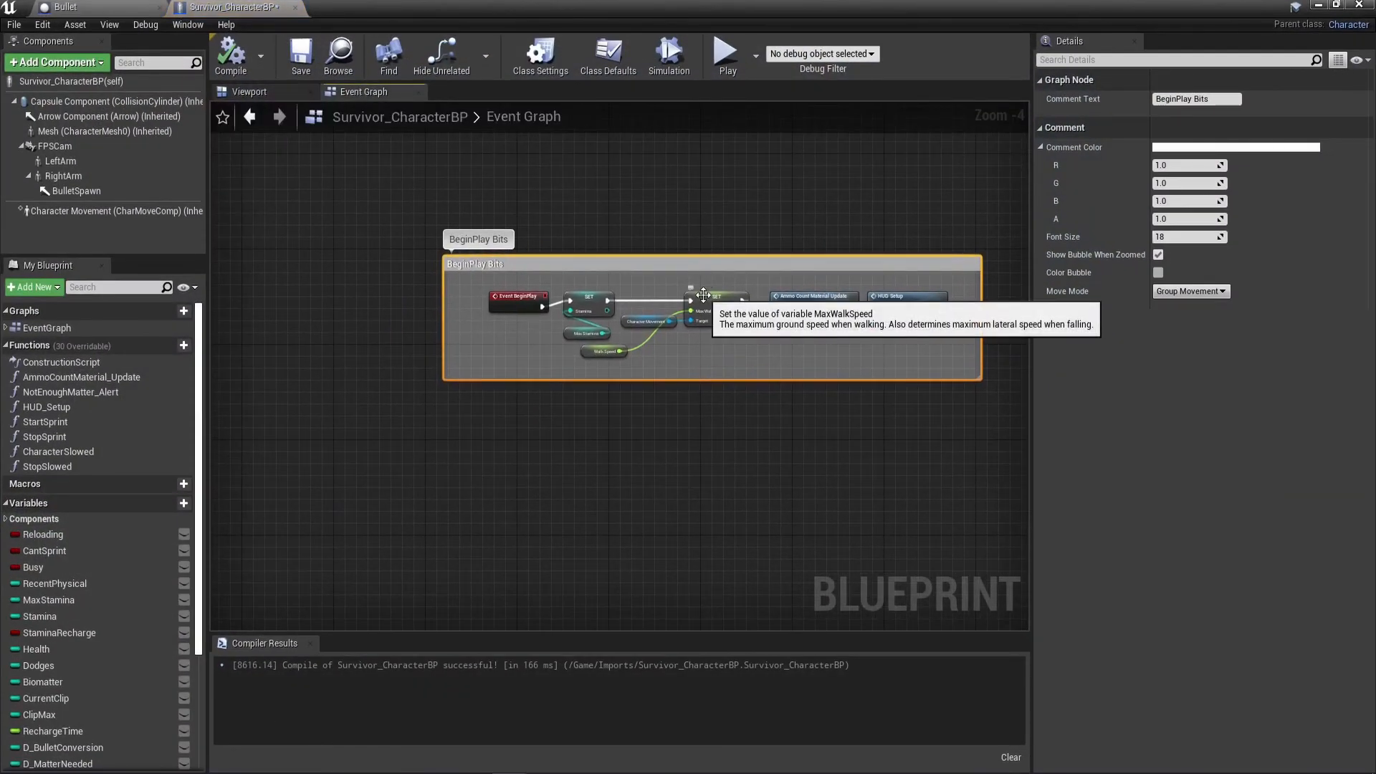
scroll("down", 3)
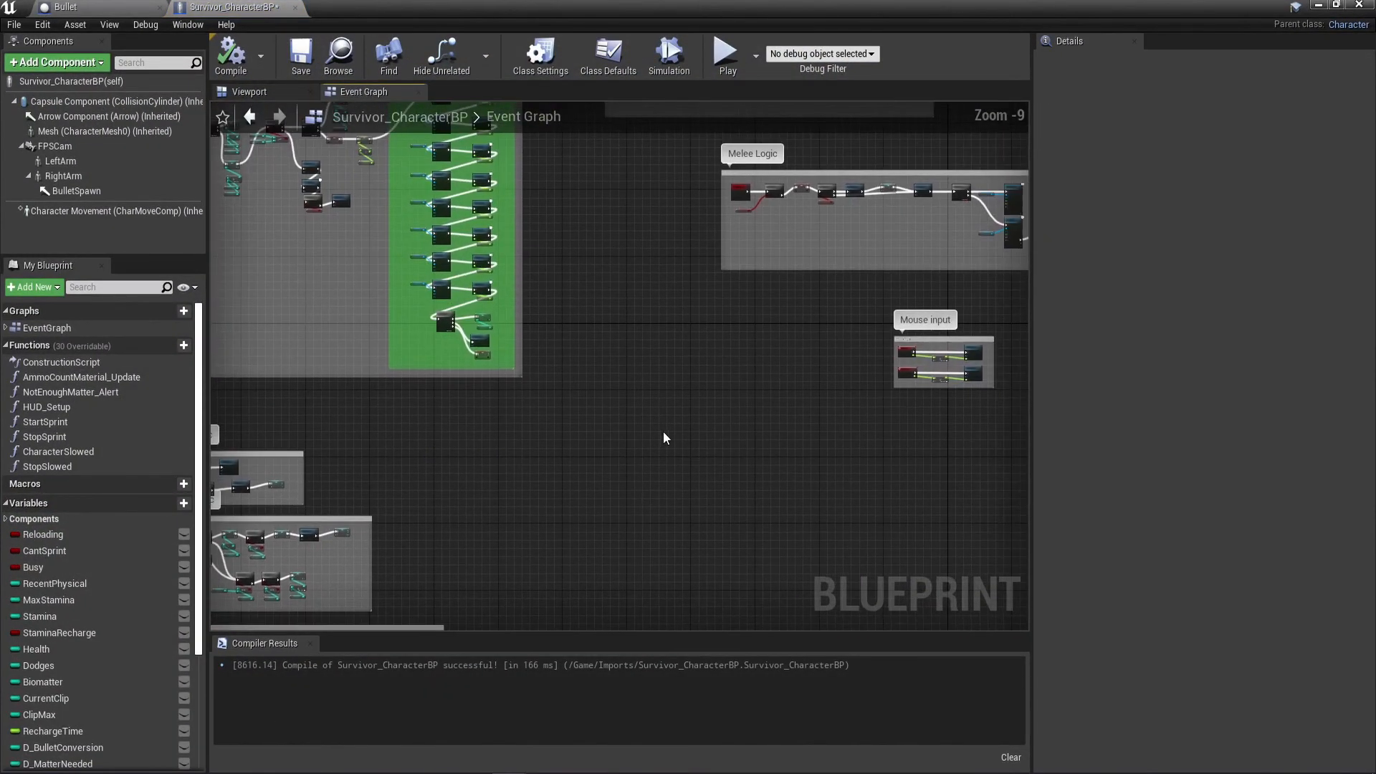